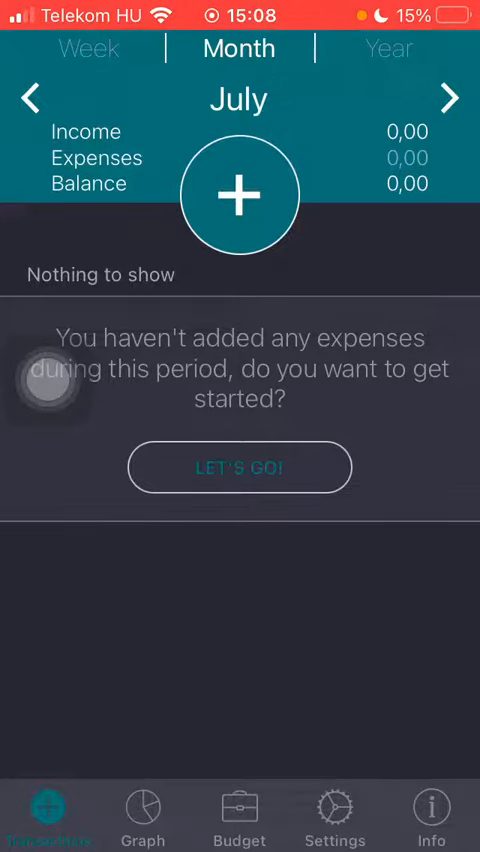
# Add a 2 000,00 expense under Groceries dated today, 13 Jul, titled 'nn', and save it to July
pyautogui.click(239, 194)
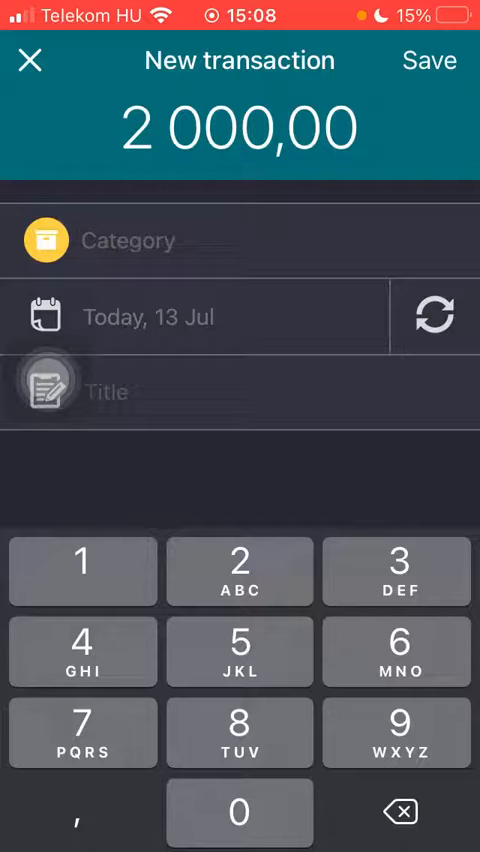
pyautogui.click(120, 240)
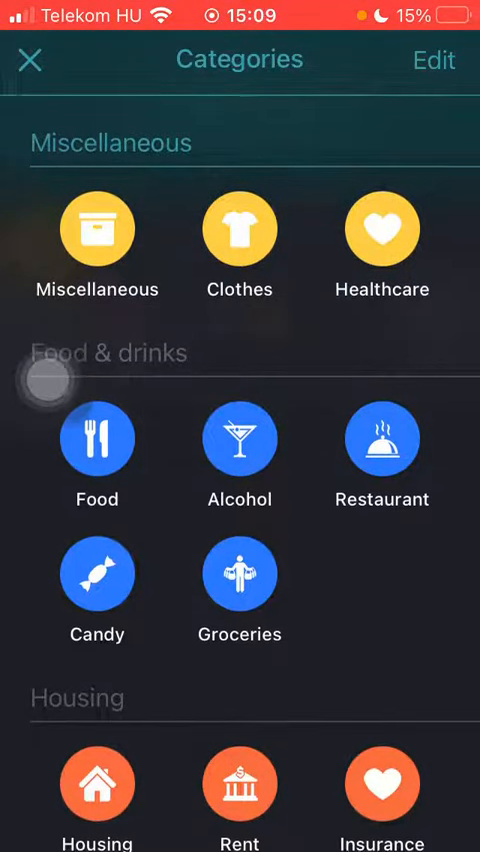
pyautogui.click(239, 575)
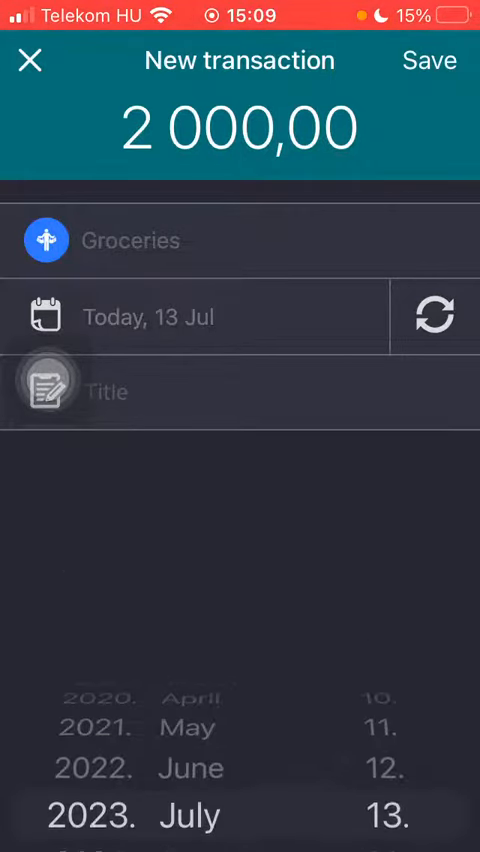
pyautogui.write('nn')
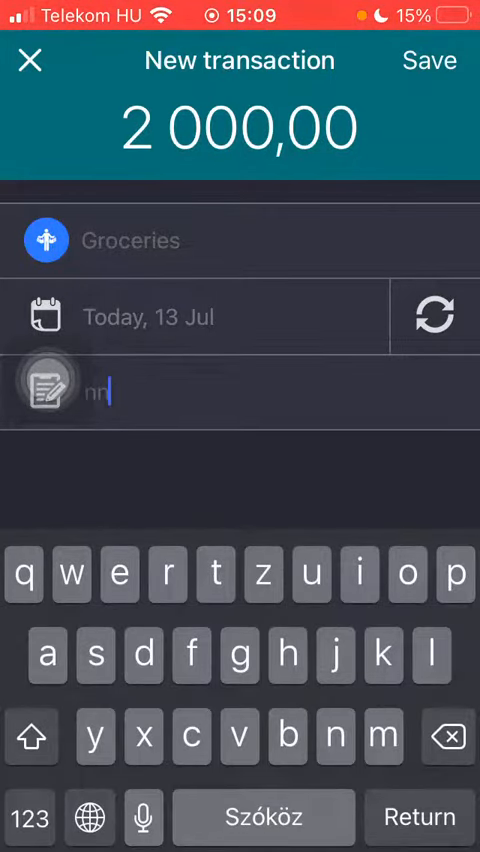
pyautogui.click(429, 60)
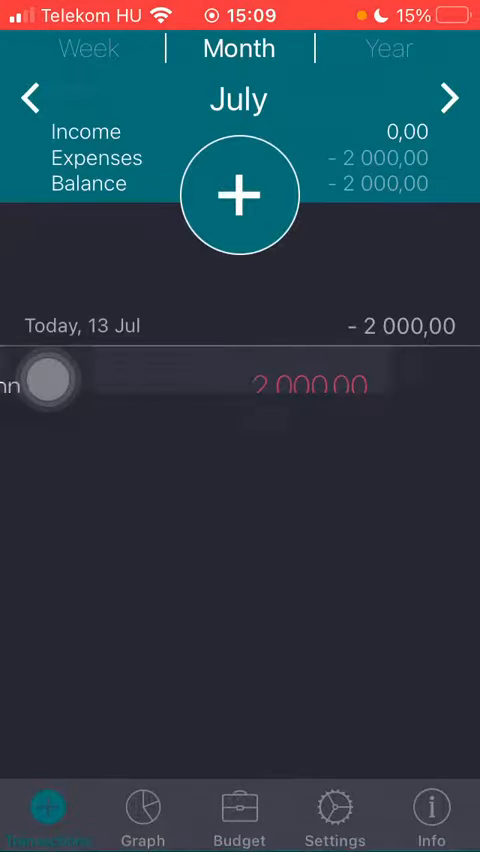